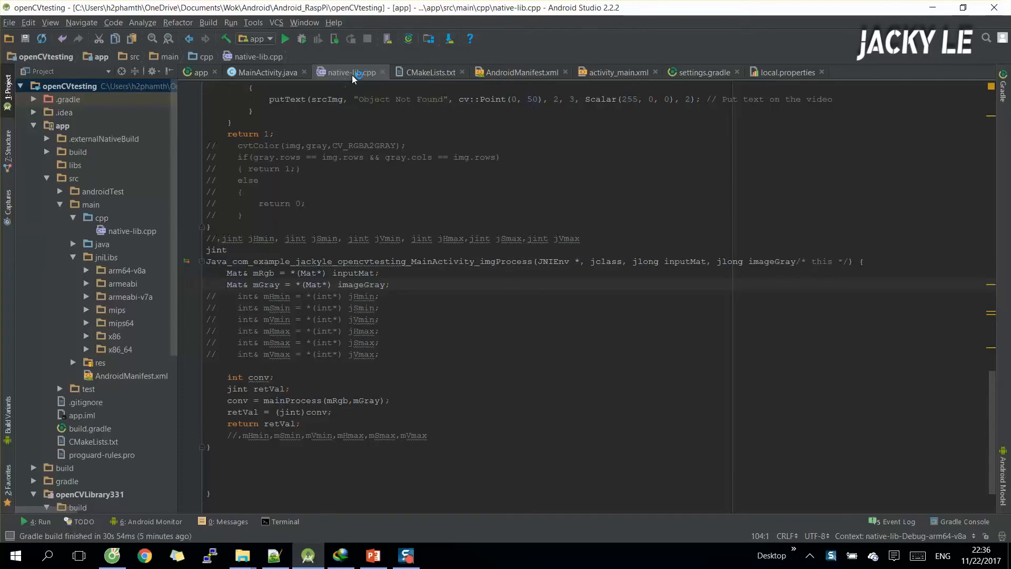
# Highlight the imgProcess body, the inRange threshold and the BGR-to-HSV cvtColor call, then show the PowerPoint color-tracking slide
pyautogui.moveTo(228, 272); pyautogui.dragTo(243, 296)
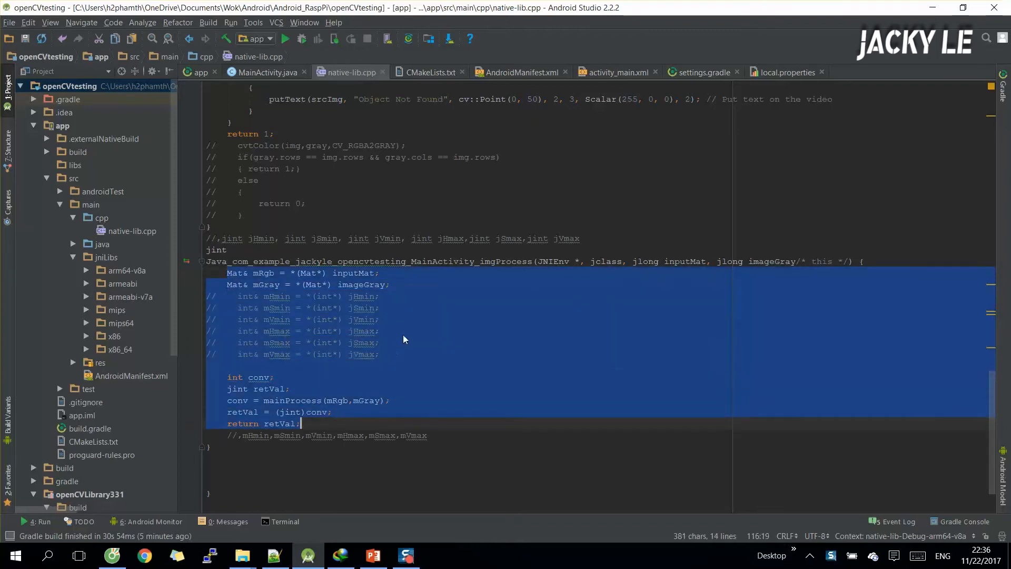
pyautogui.click(381, 331)
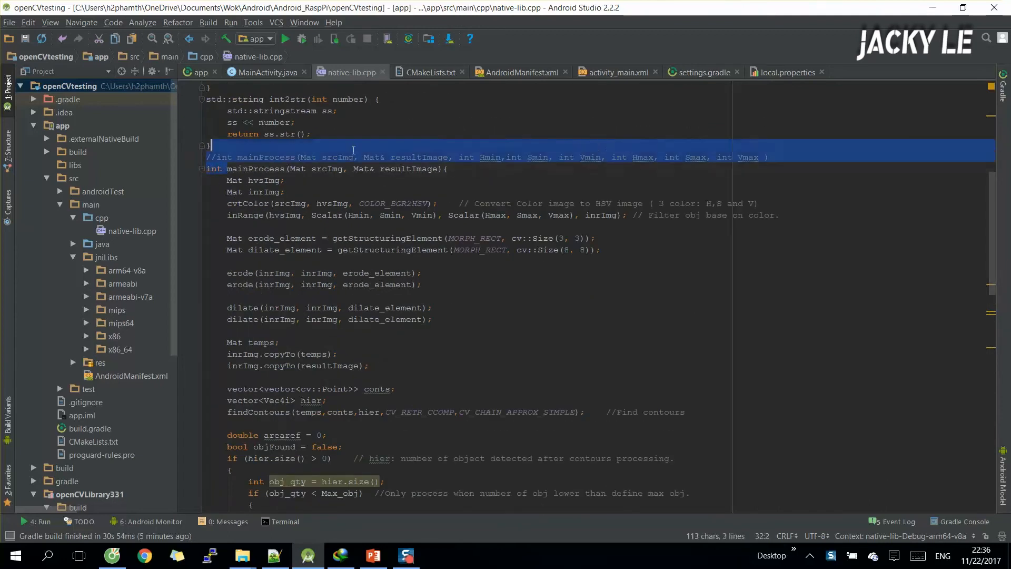
pyautogui.click(431, 215)
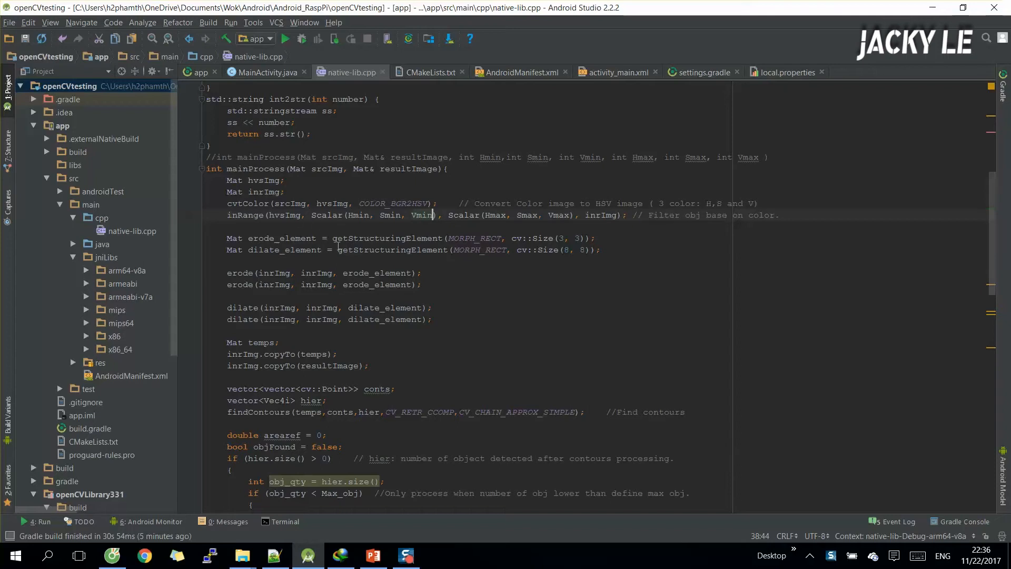
pyautogui.moveTo(330, 250)
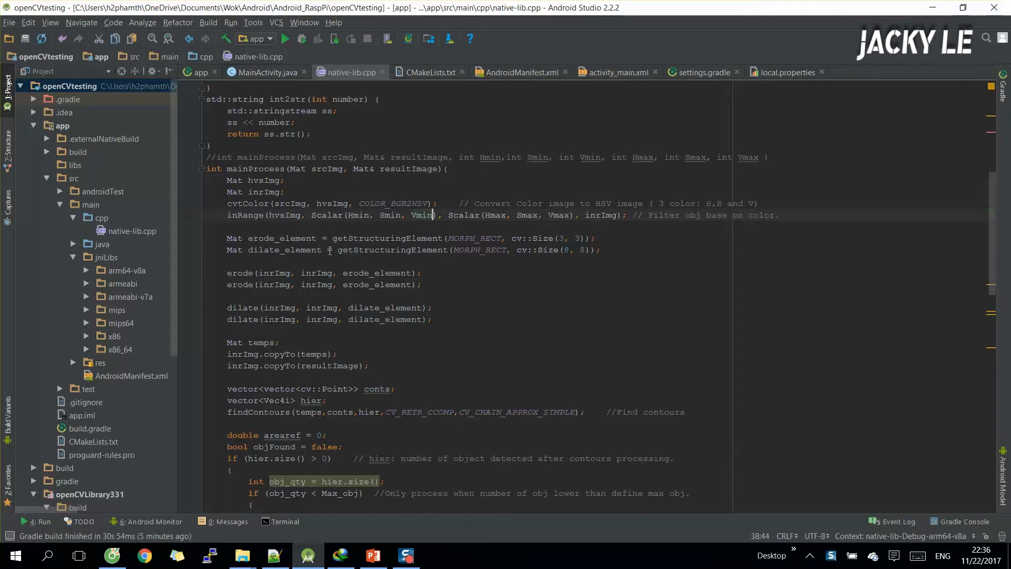
pyautogui.doubleClick(246, 203)
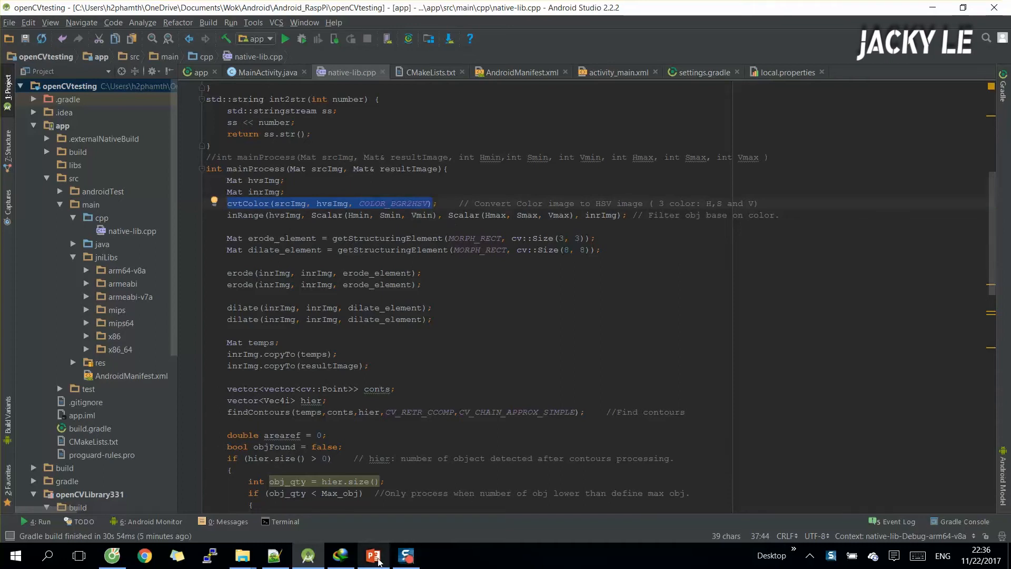
pyautogui.click(373, 554)
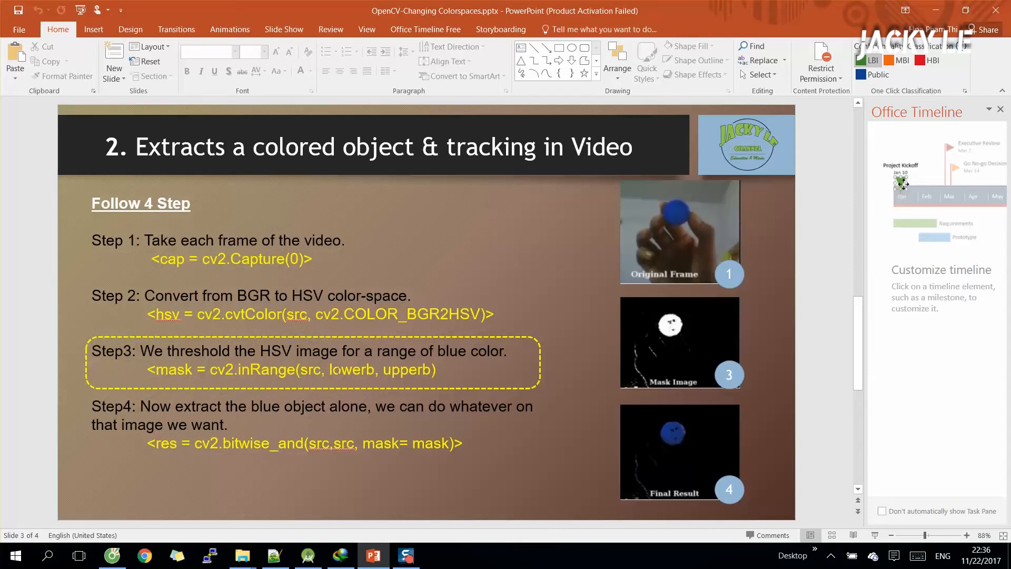
pyautogui.moveTo(683, 403)
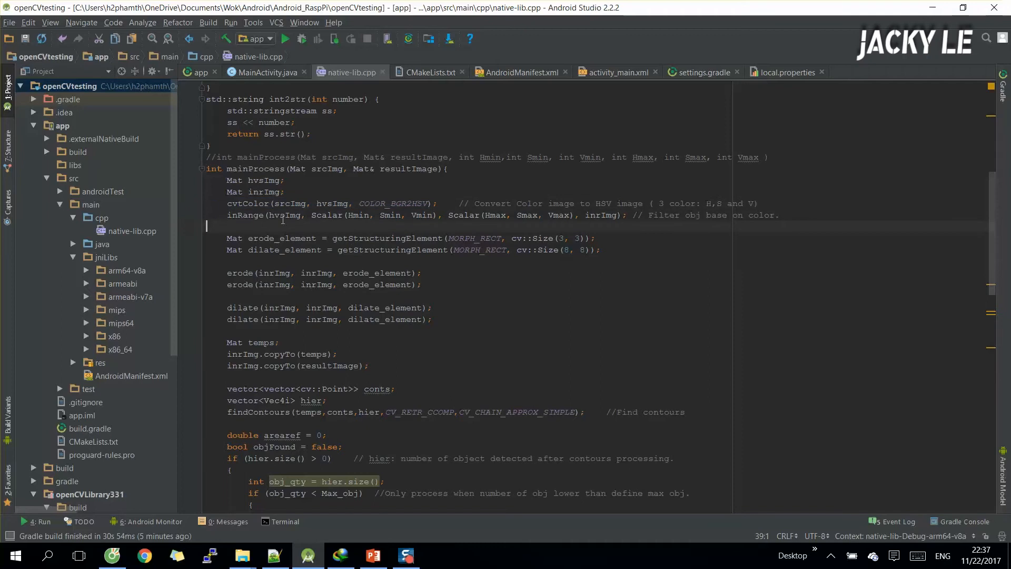
pyautogui.moveTo(227, 215); pyautogui.dragTo(619, 215)
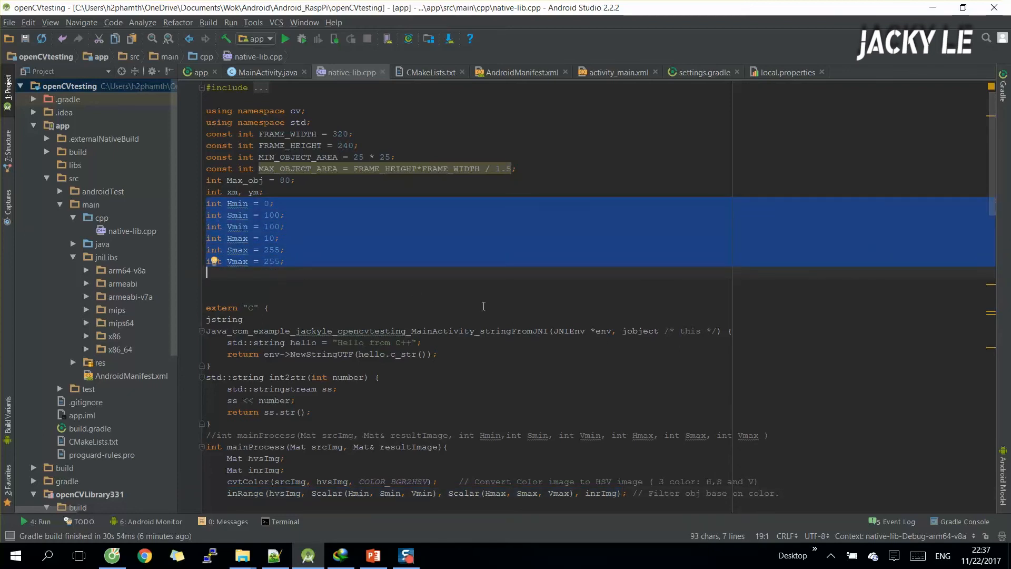
pyautogui.scroll(-3)
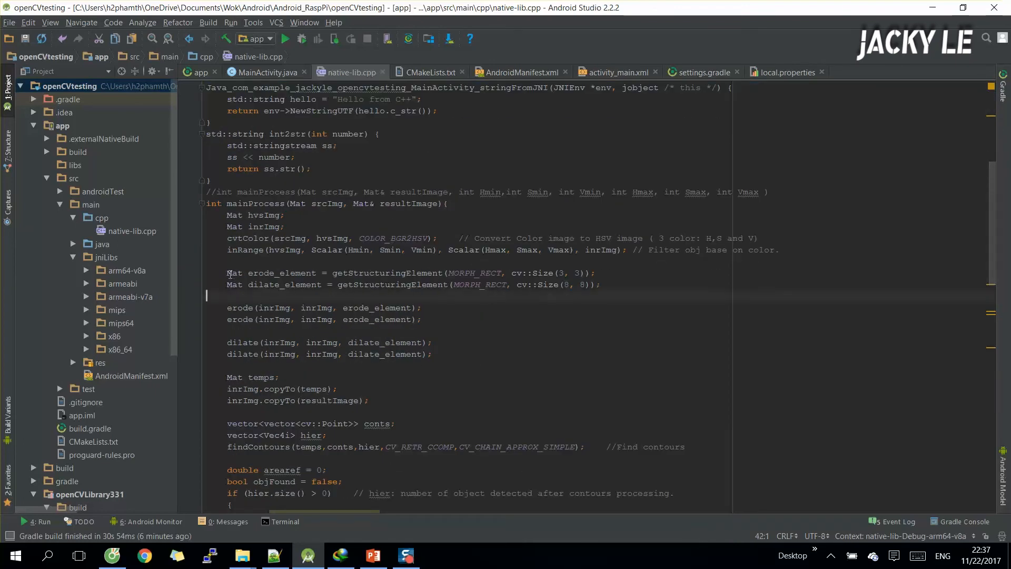
pyautogui.moveTo(227, 273); pyautogui.dragTo(602, 284)
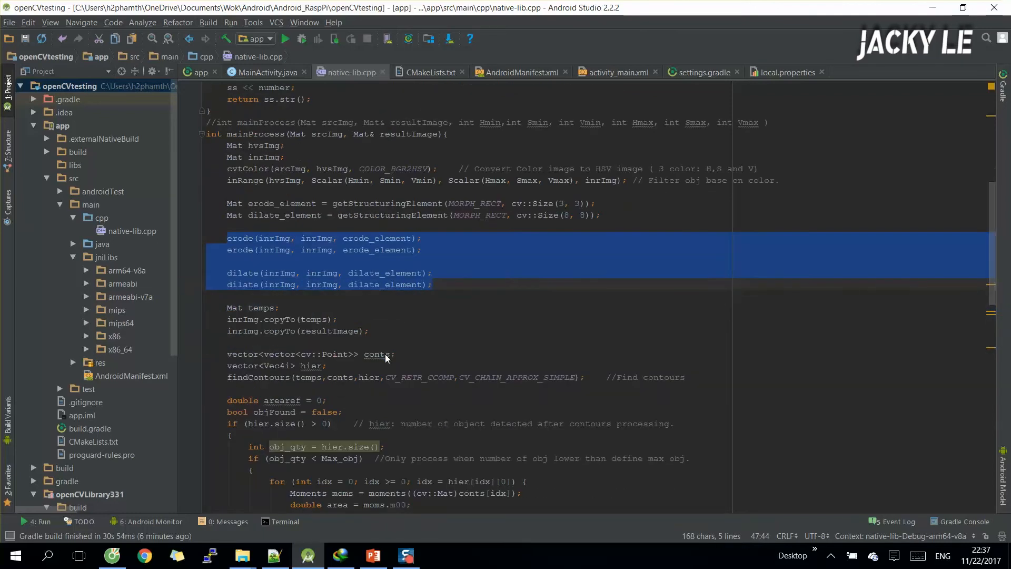
pyautogui.click(446, 352)
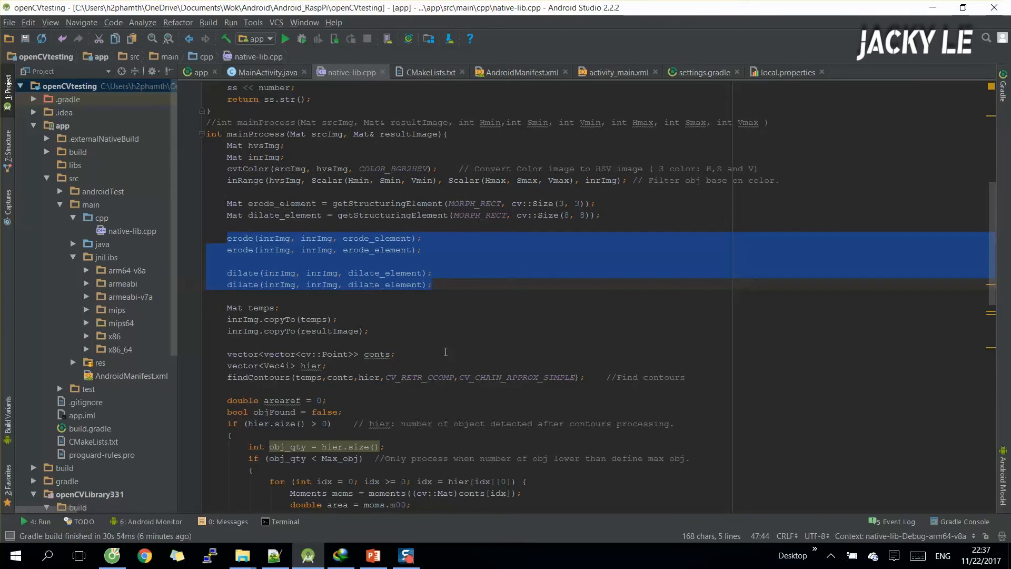
pyautogui.scroll(-3)
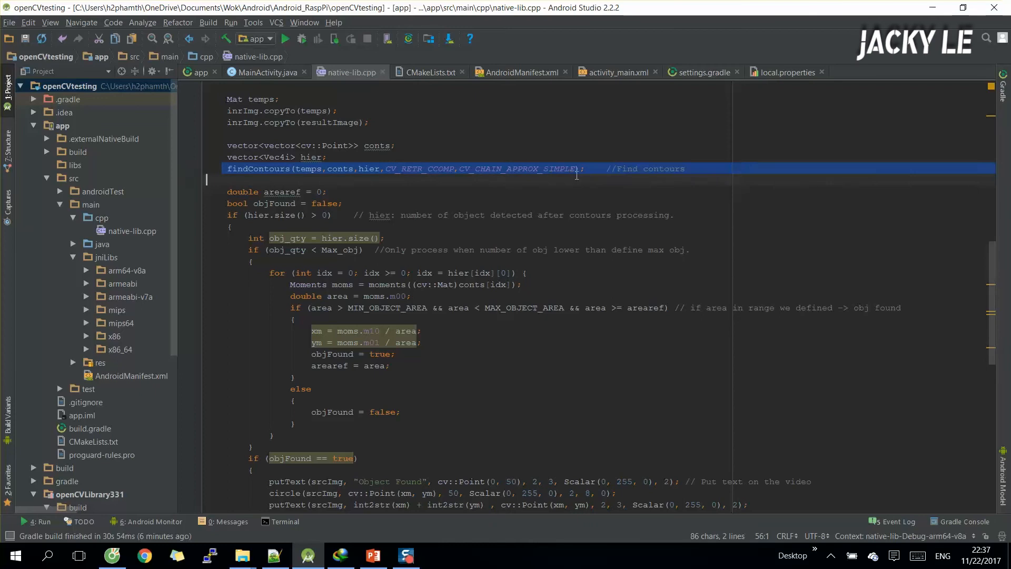
pyautogui.click(582, 168)
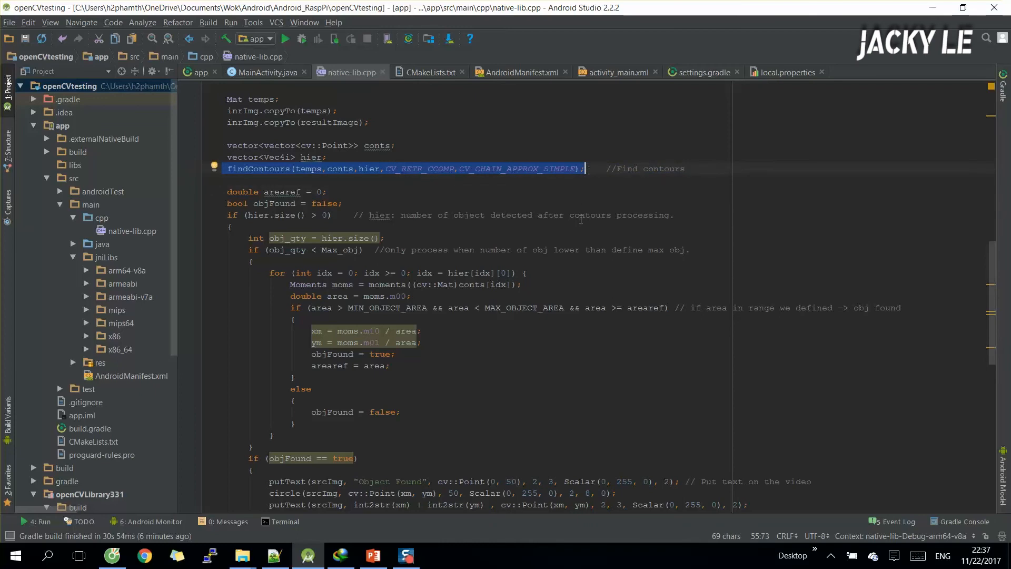
pyautogui.moveTo(572, 224)
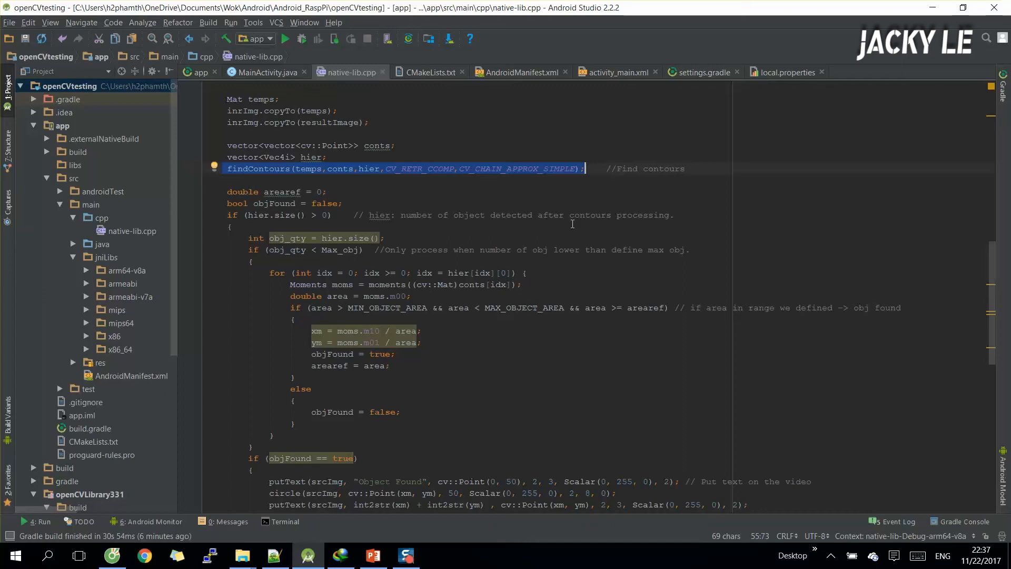
pyautogui.moveTo(271, 244)
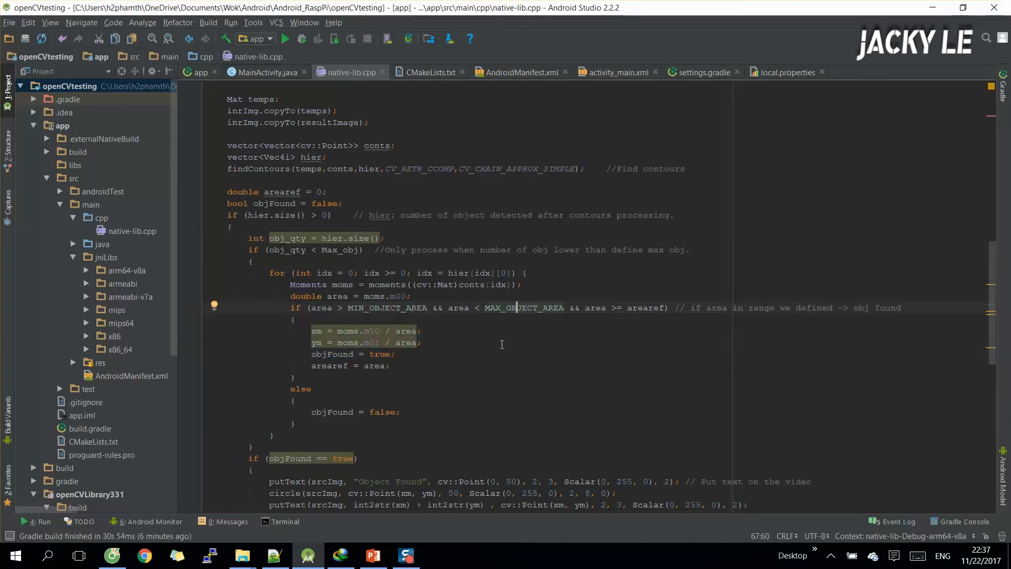
pyautogui.moveTo(481, 349)
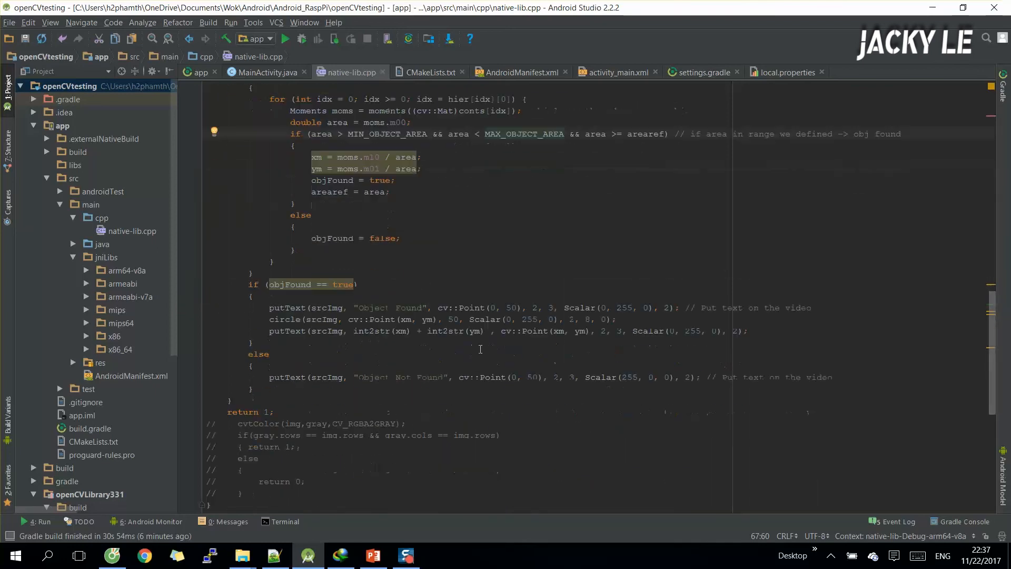
# Highlight the putText and circle lines in the objFound branch, then show MainActivity.java
pyautogui.moveTo(269, 307); pyautogui.dragTo(338, 318)
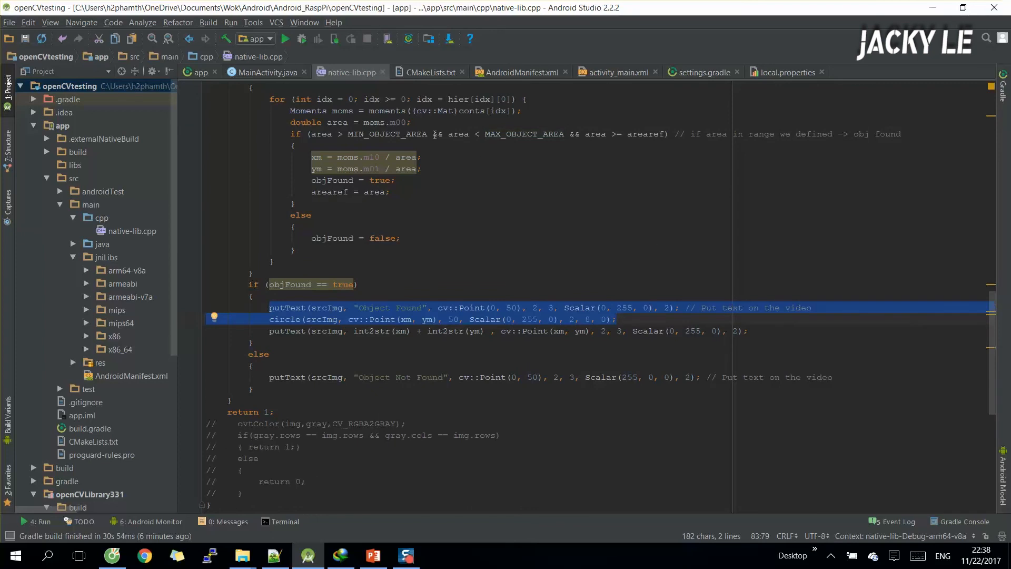
pyautogui.click(267, 72)
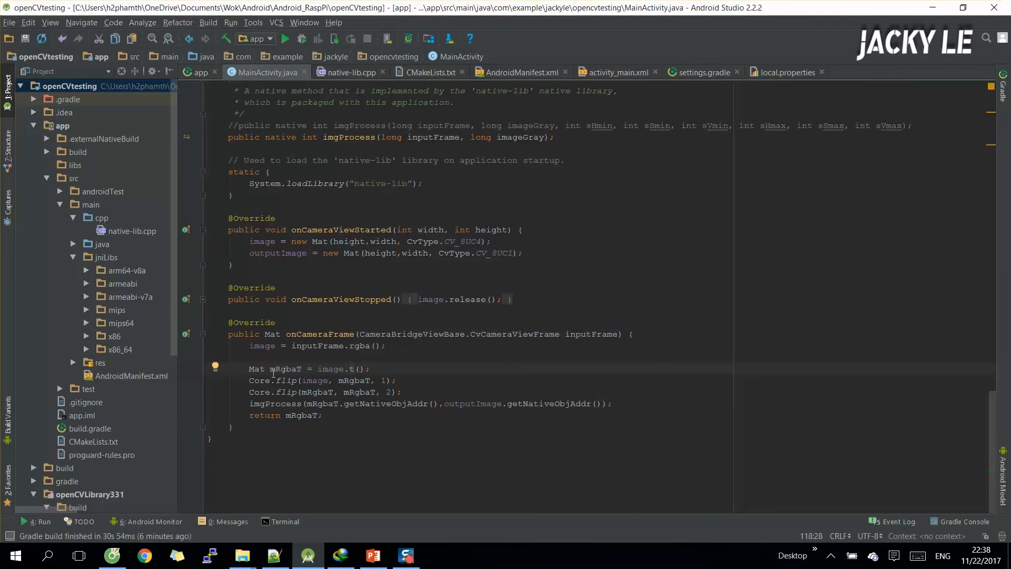
pyautogui.tripleClick(310, 369)
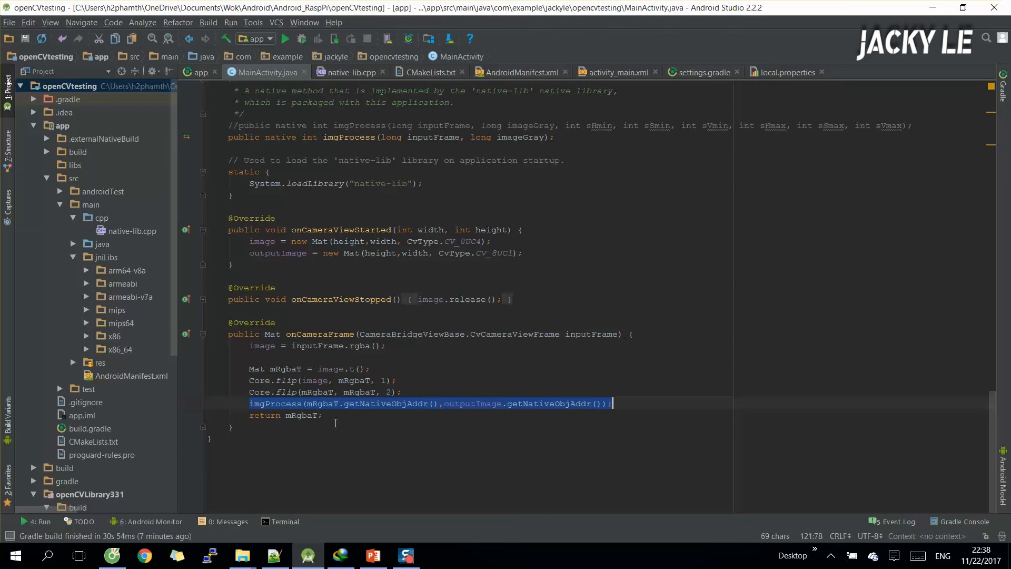
pyautogui.click(324, 403)
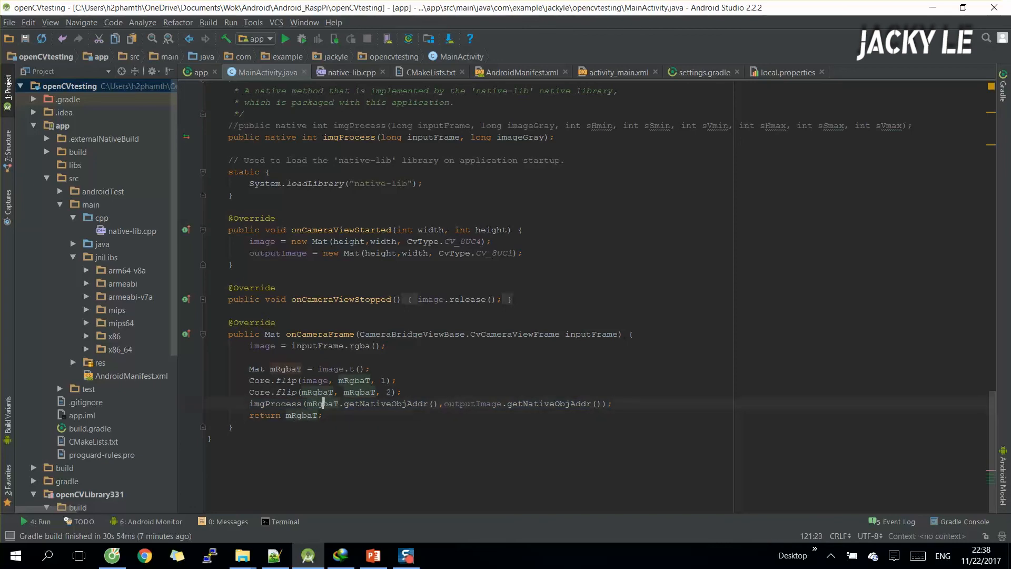